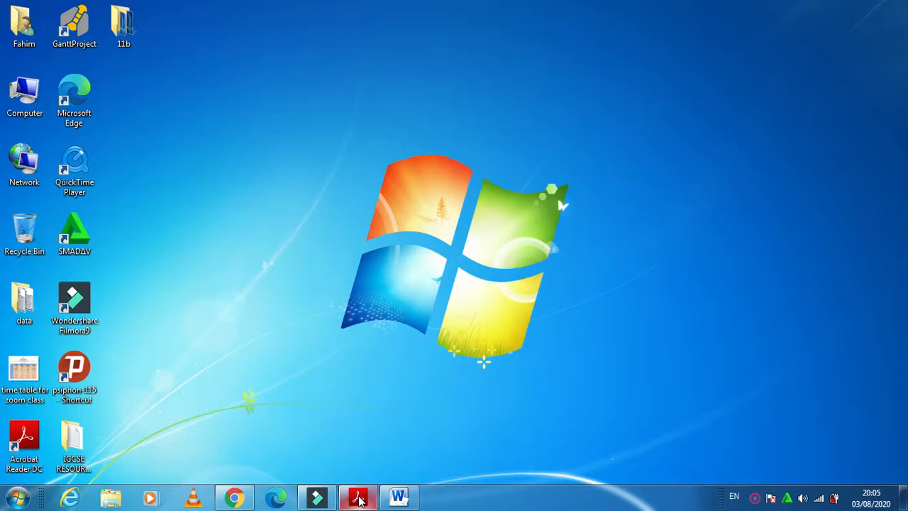
Show textbook page 209 in Acrobat Reader and scroll to the Task 12c trees.jpg instructions.
left_click(357, 497)
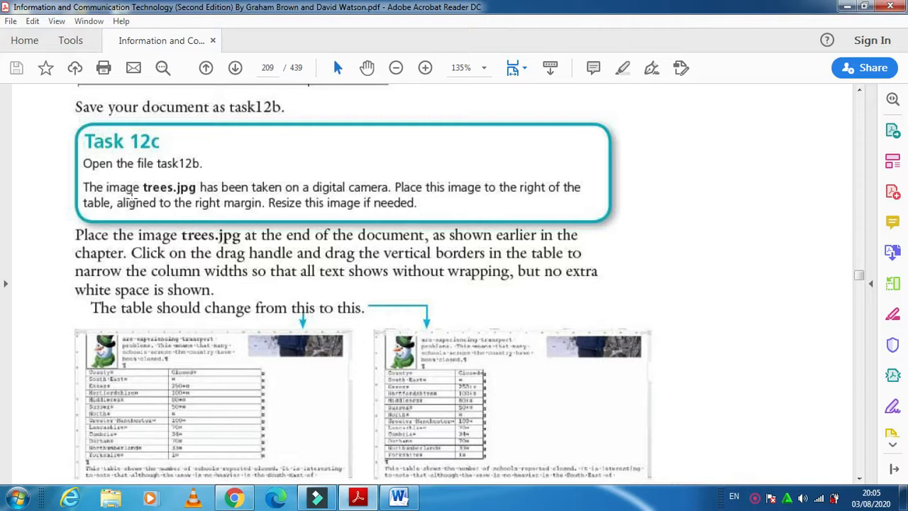
mouse_move(162, 332)
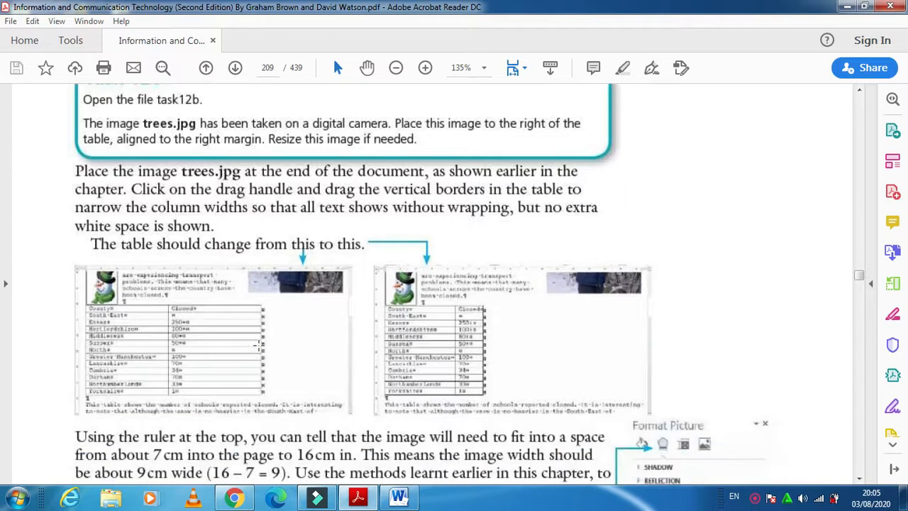
mouse_move(596, 366)
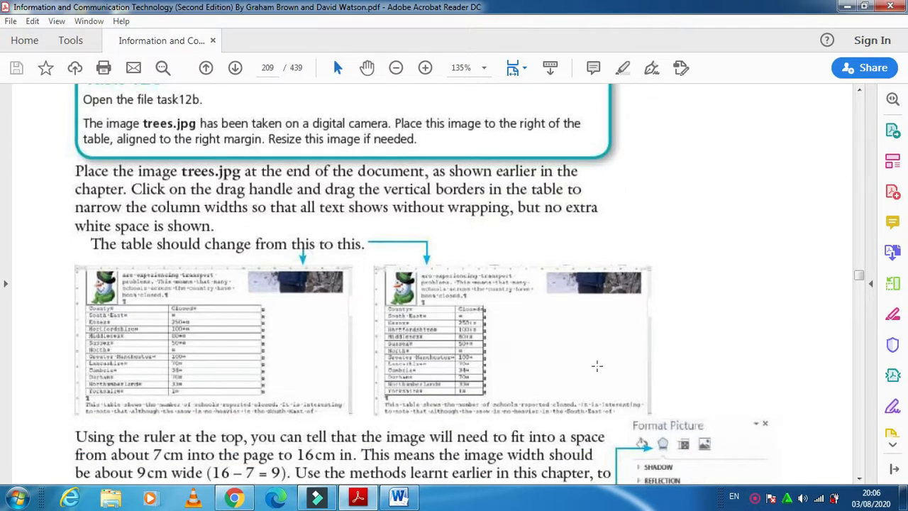
mouse_move(545, 309)
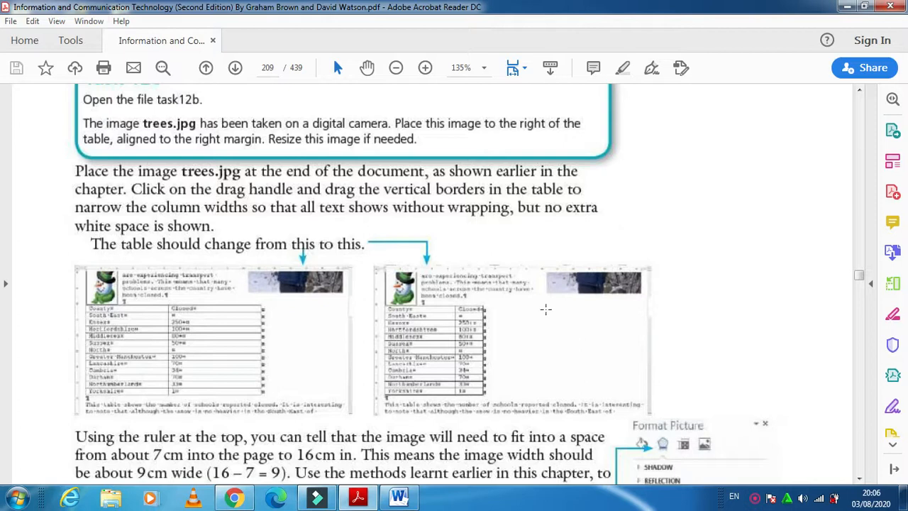
mouse_move(544, 366)
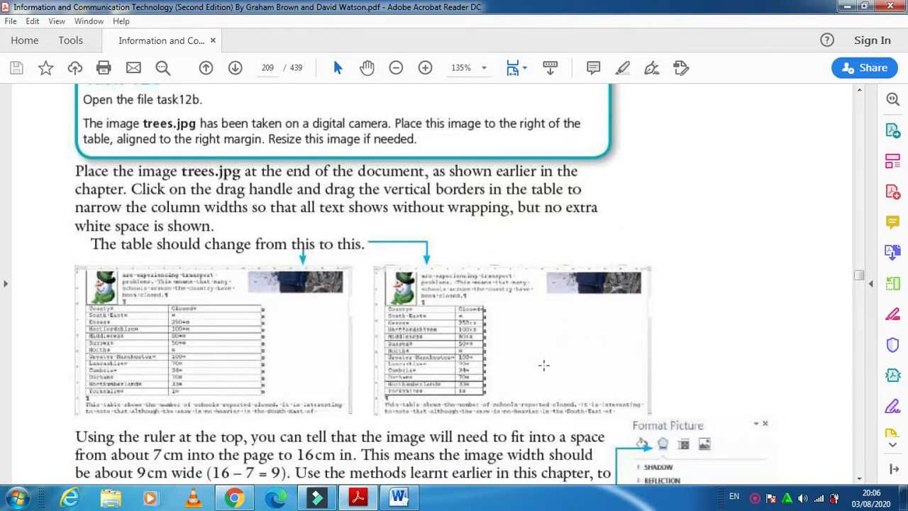
scroll("down", 3)
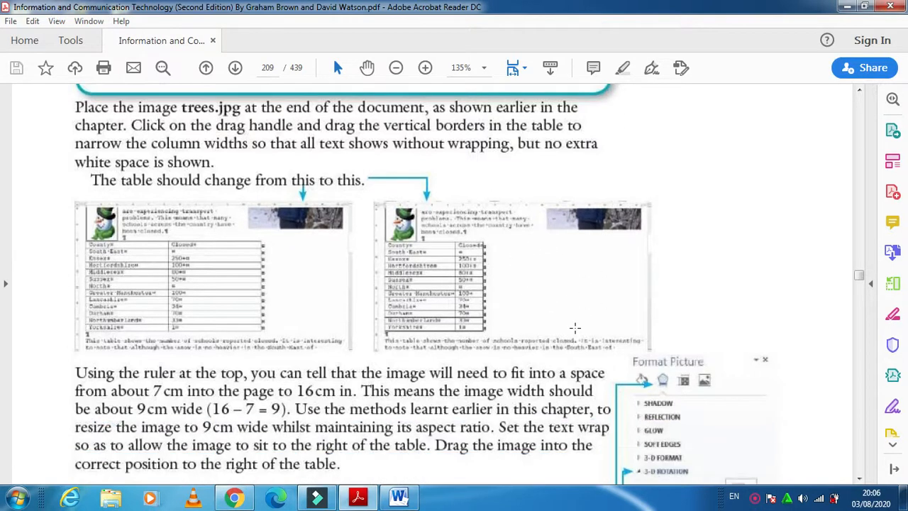
scroll("down", 3)
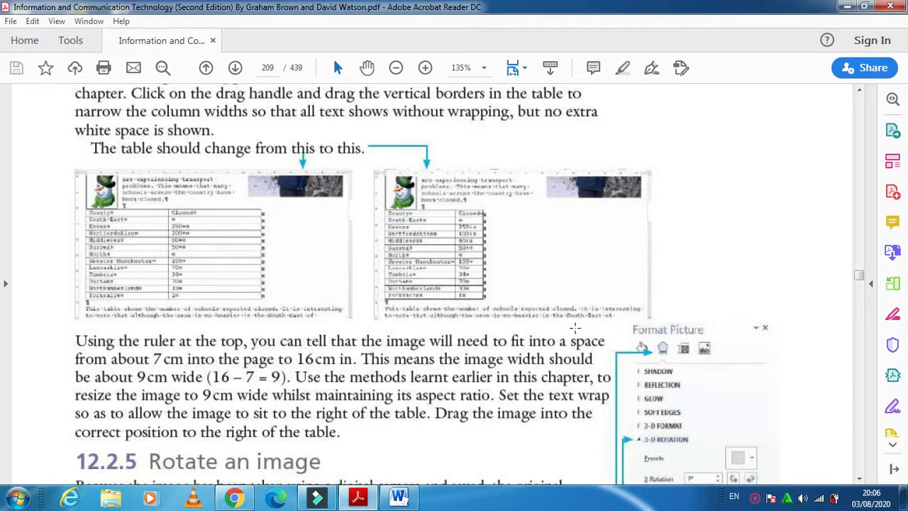
scroll("down", 3)
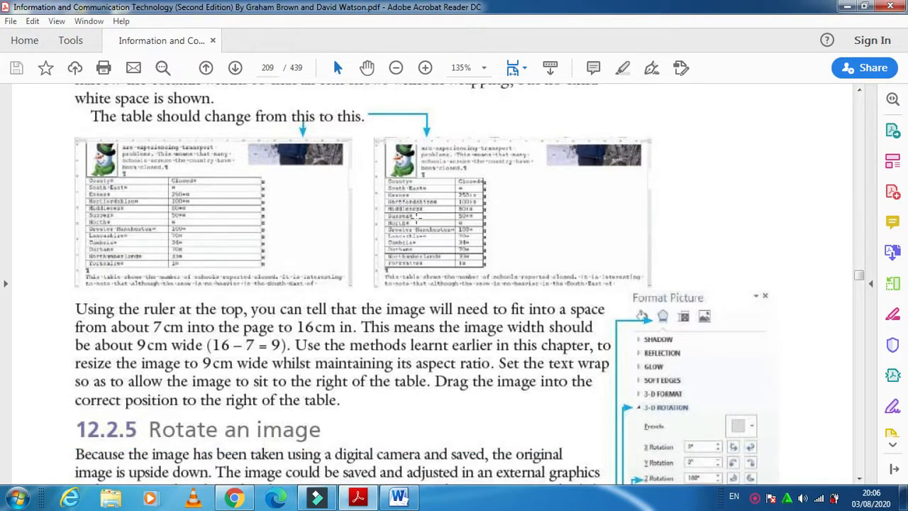
mouse_move(451, 182)
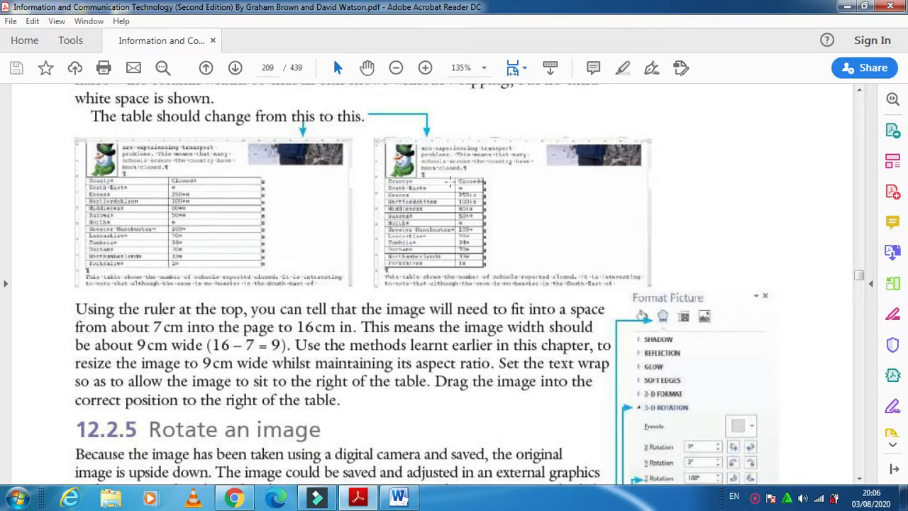
mouse_move(506, 196)
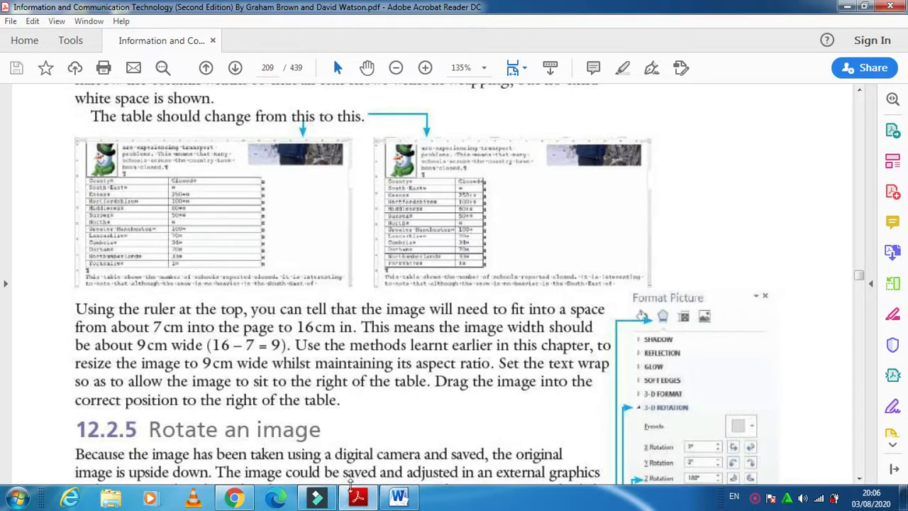
mouse_move(400, 496)
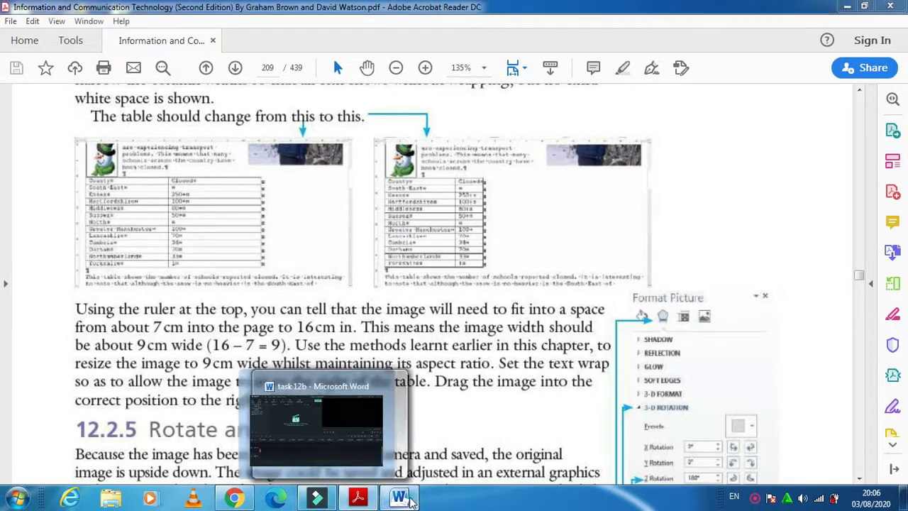
In task12b, select the whole County/Closed table and AutoFit it to its contents.
left_click(317, 426)
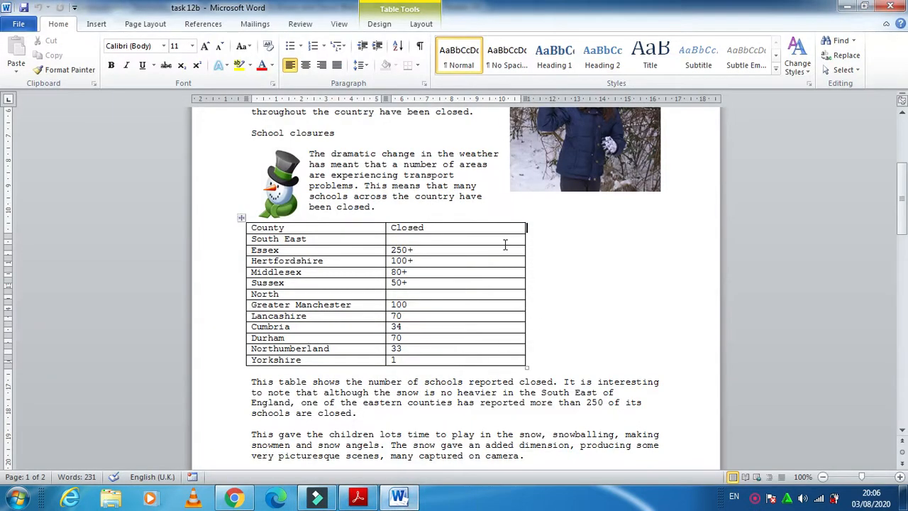
mouse_move(486, 352)
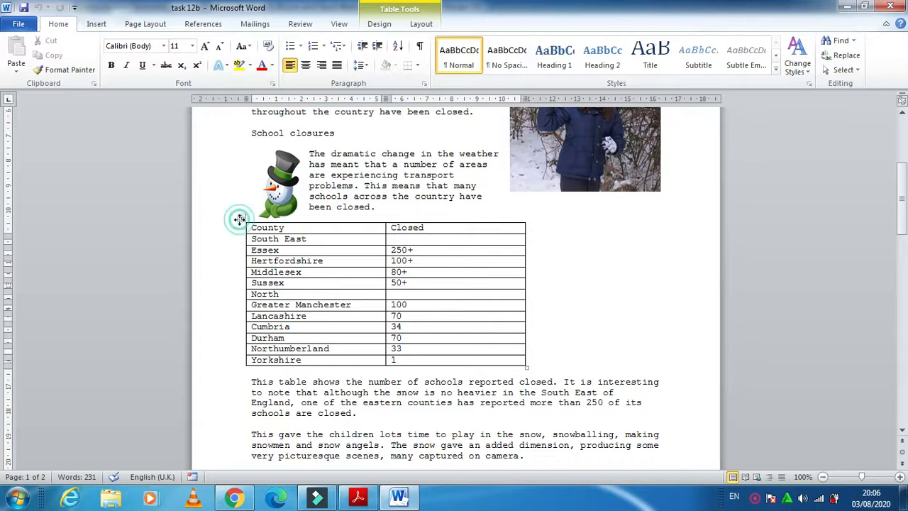
left_click(241, 219)
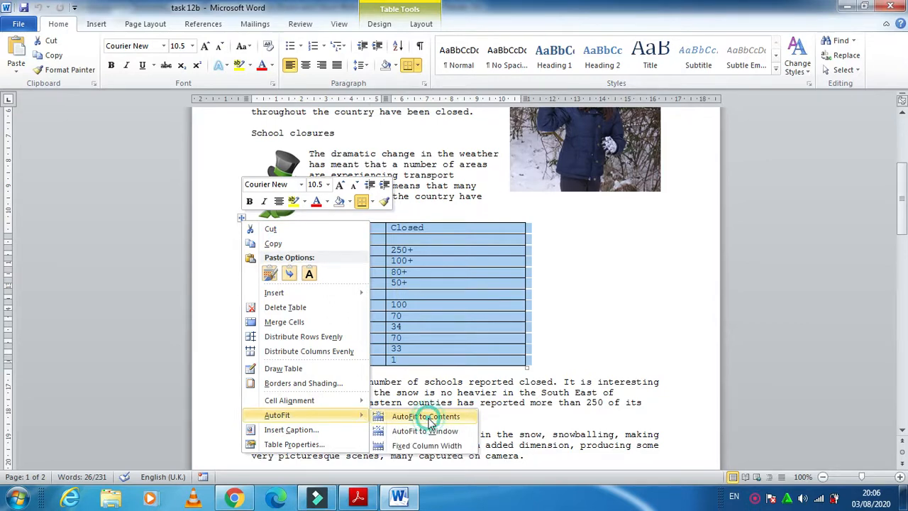
left_click(424, 417)
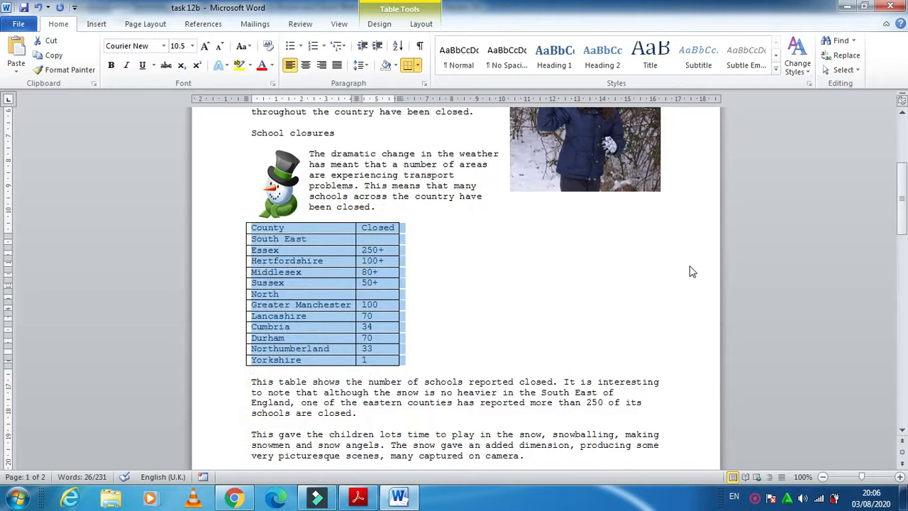
mouse_move(593, 251)
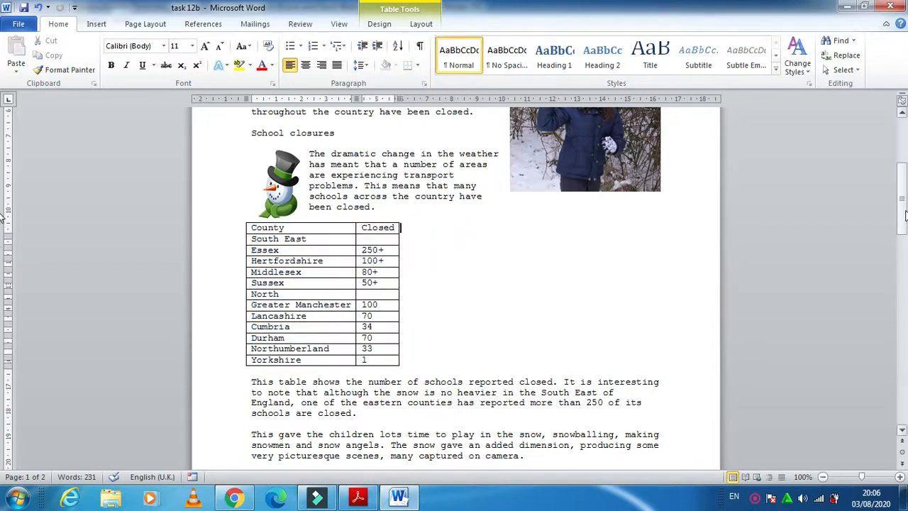
Scroll to page 2 and select the large trees photo for editing.
scroll("down", 3)
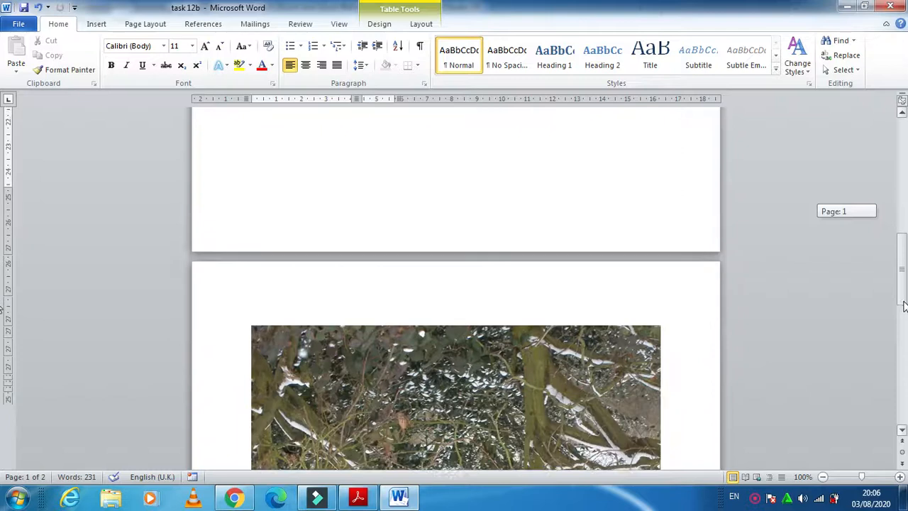
scroll("down", 3)
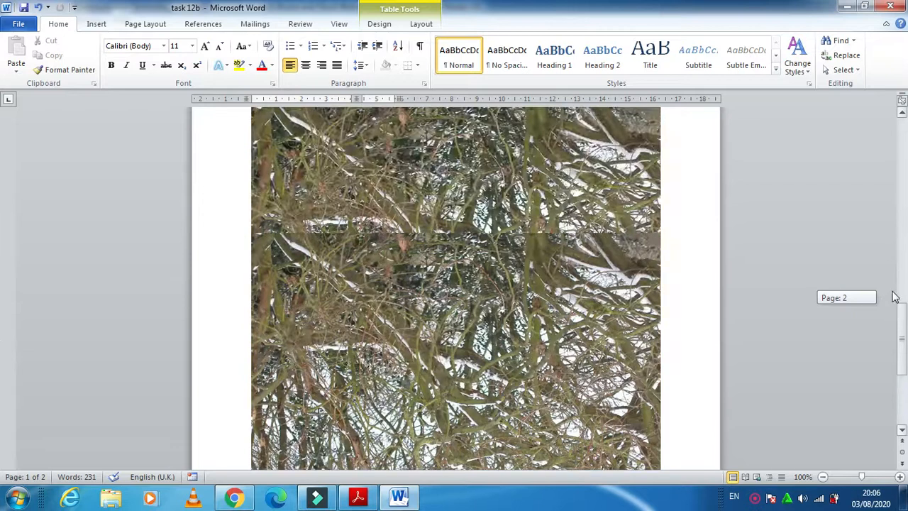
scroll("up", 3)
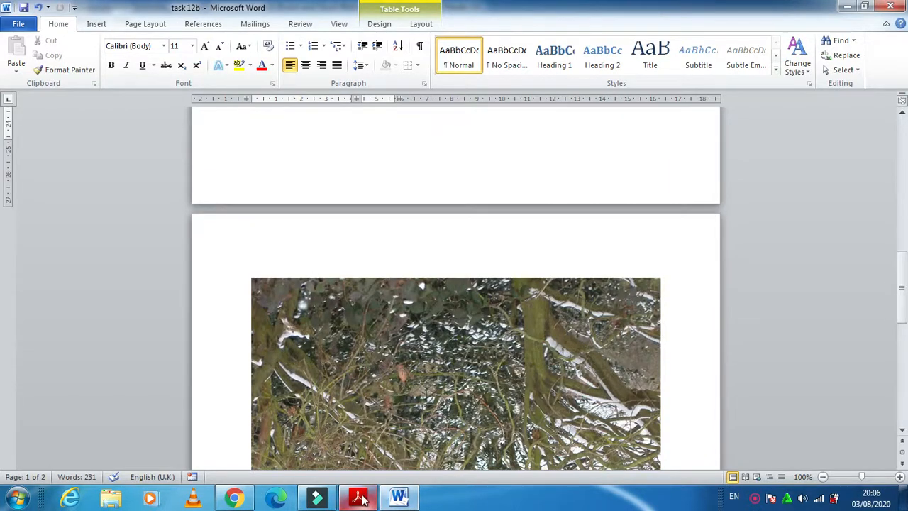
mouse_move(358, 497)
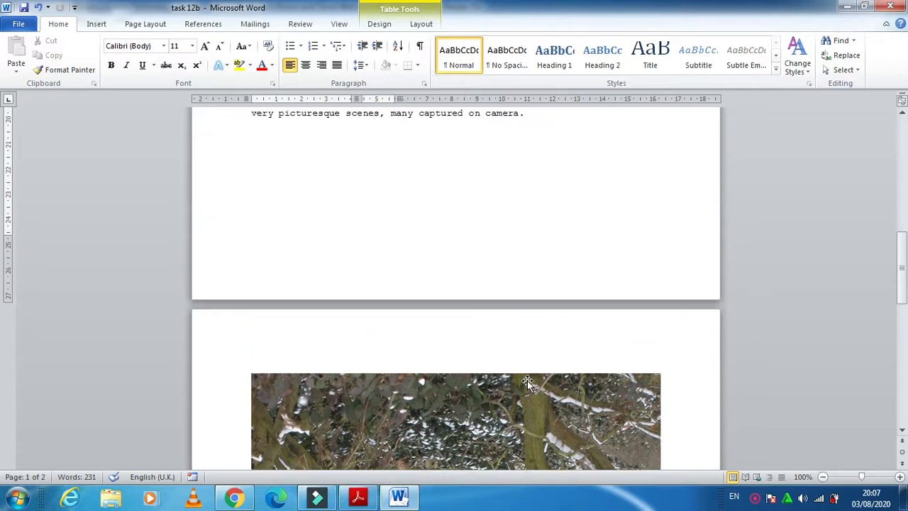
scroll("up", 3)
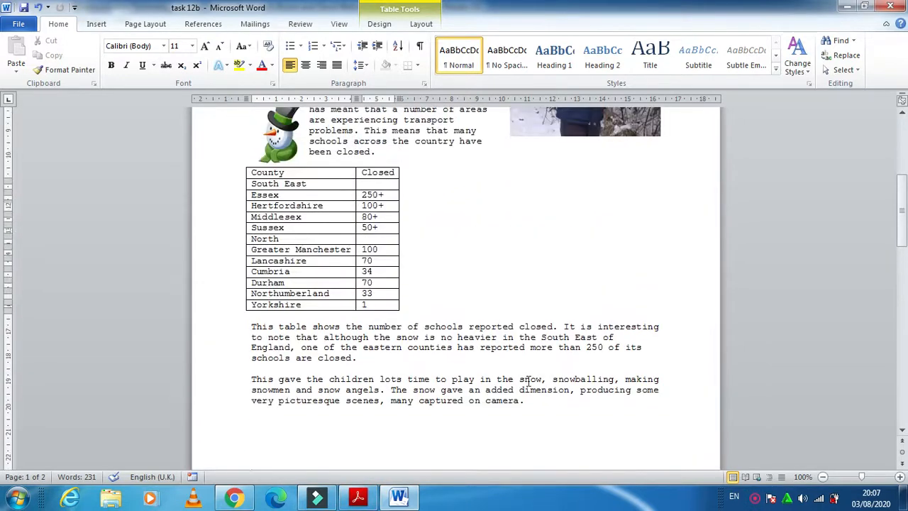
scroll("up", 3)
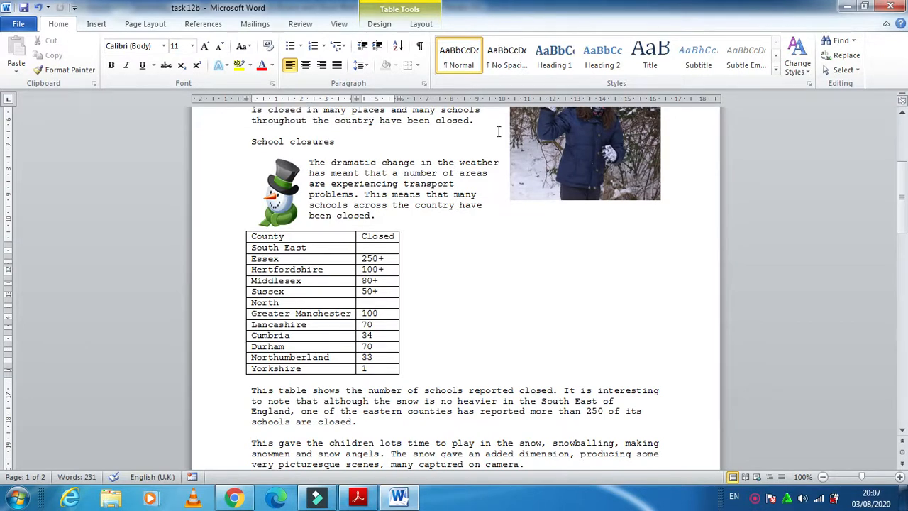
mouse_move(658, 111)
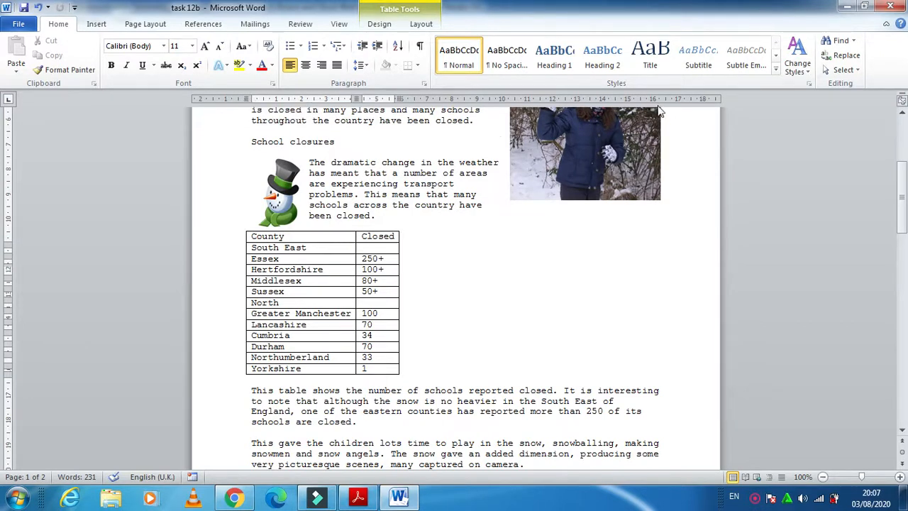
left_click(383, 235)
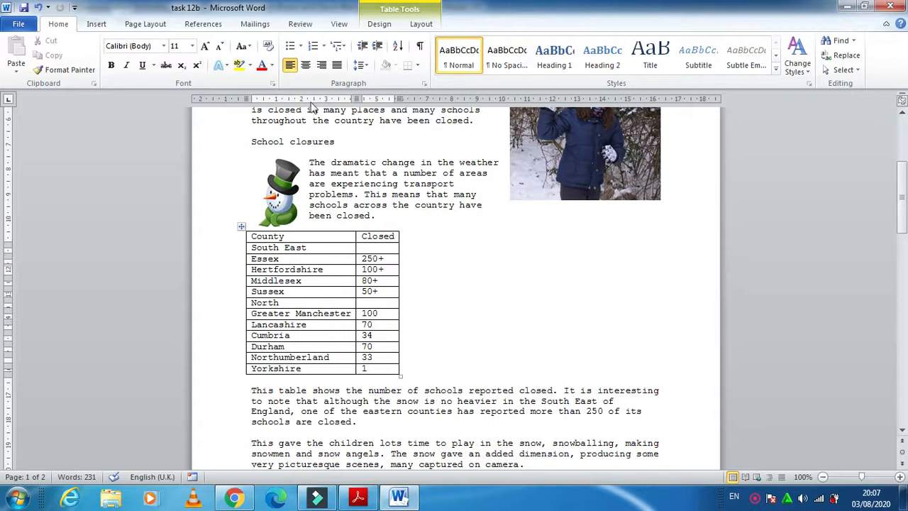
mouse_move(429, 106)
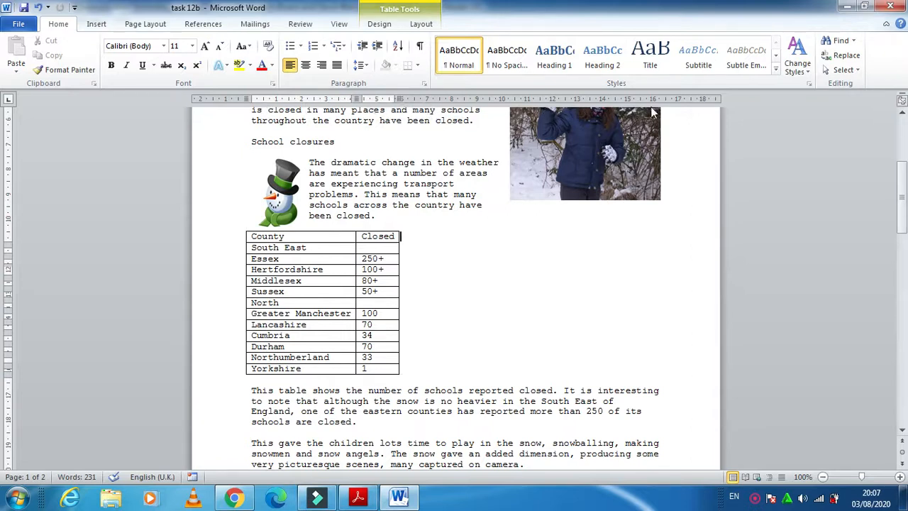
mouse_move(428, 111)
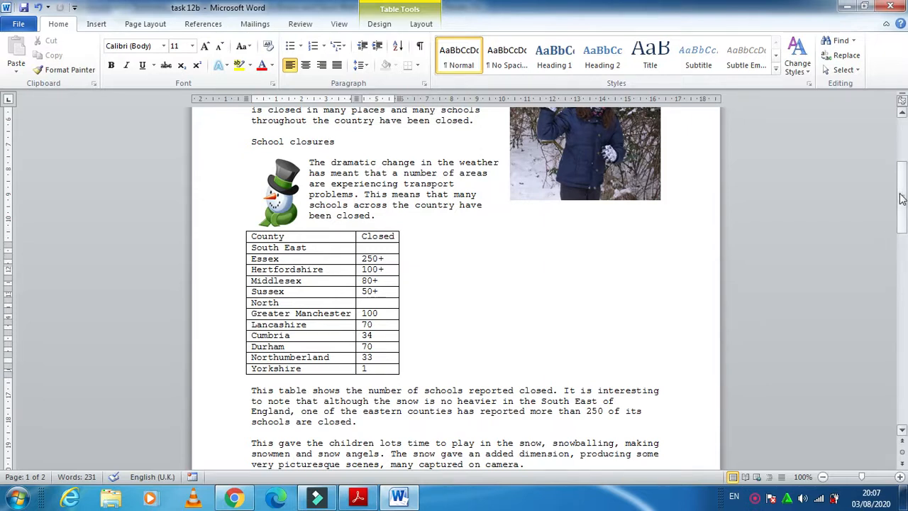
scroll("down", 3)
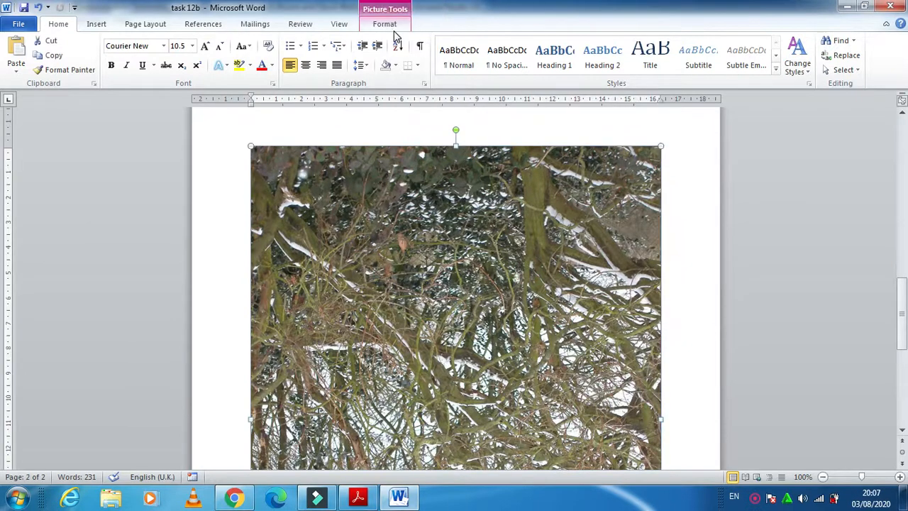
Show the Picture Tools Format options for the selected trees photo.
left_click(385, 23)
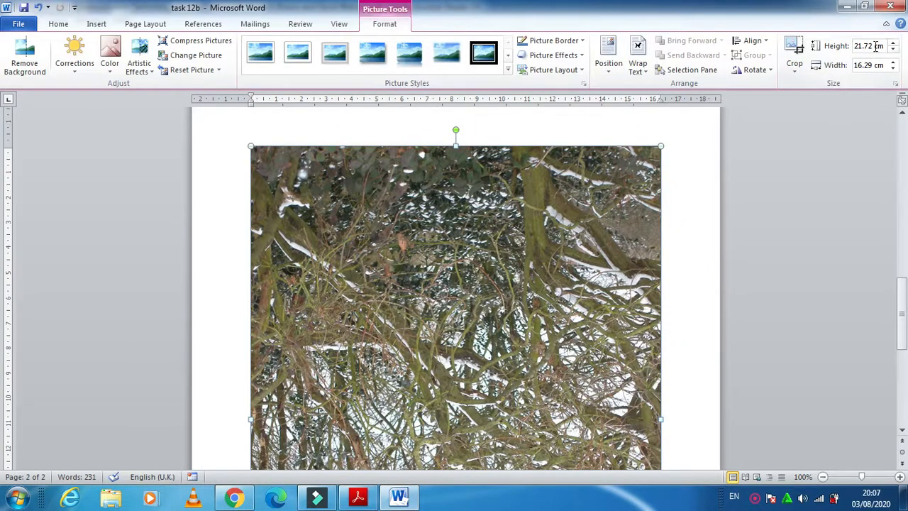
mouse_move(868, 66)
type("12")
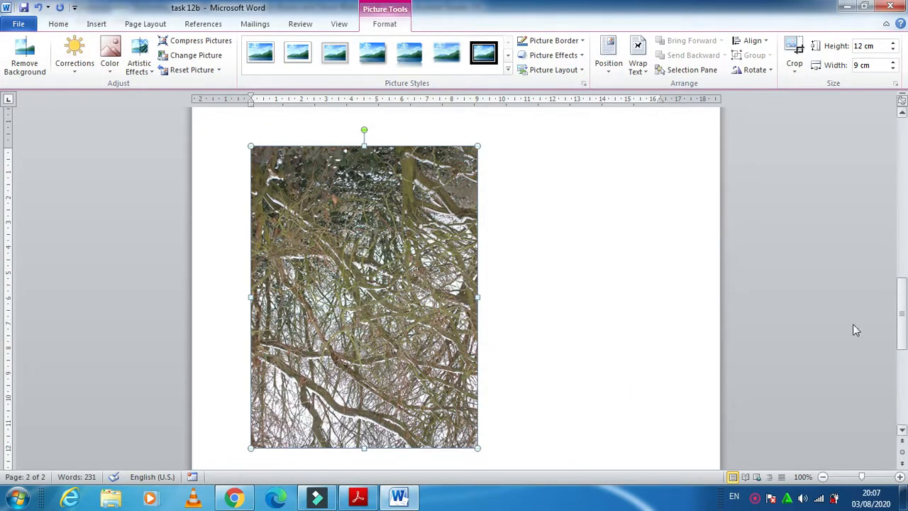
mouse_move(639, 58)
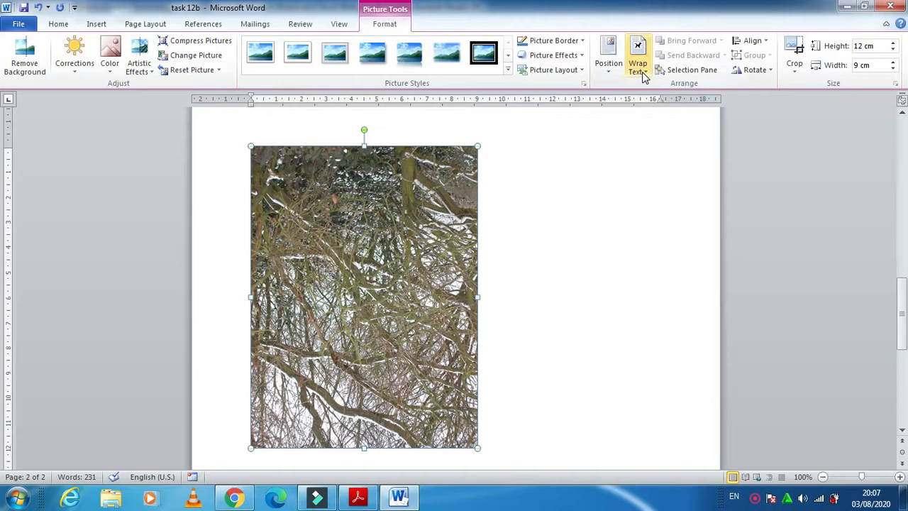
Set the trees photo's text wrapping to Tight so it can be moved freely.
left_click(637, 62)
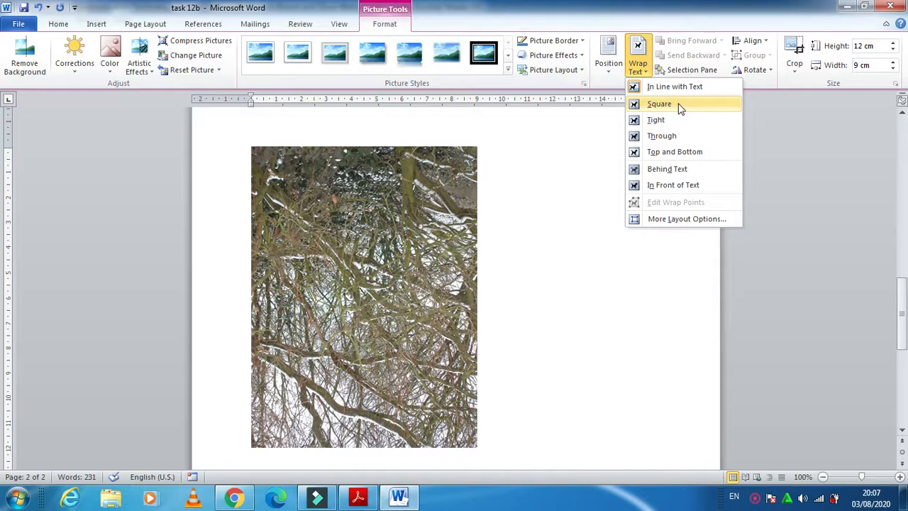
mouse_move(656, 119)
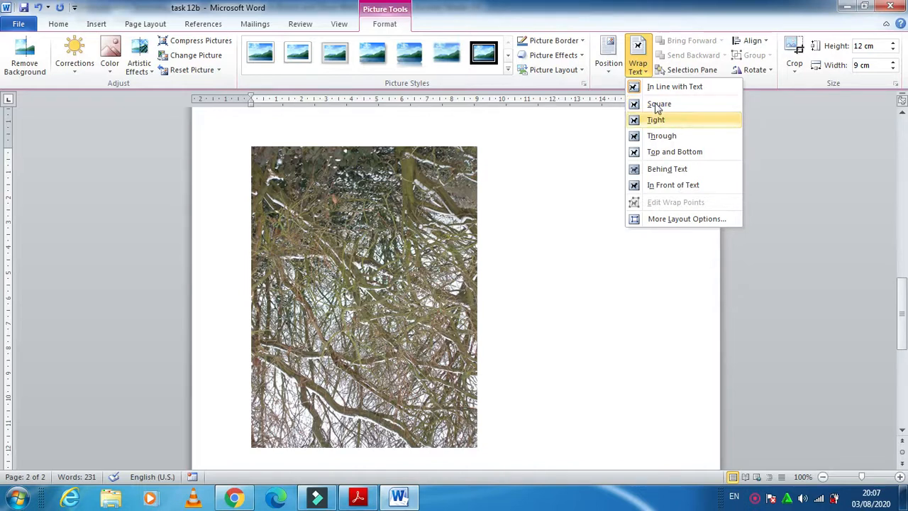
left_click(656, 119)
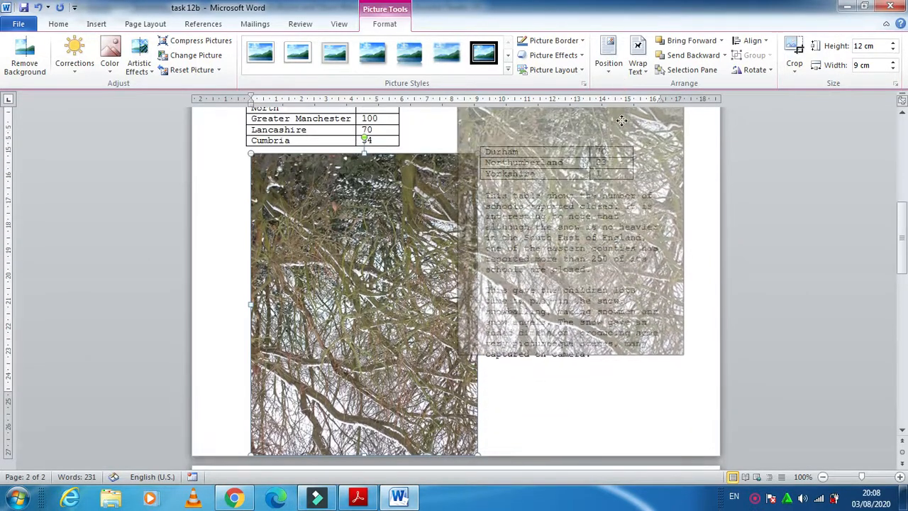
Drag the trees photo up beside the County/Closed table, where it drops into a table cell.
scroll("up", 3)
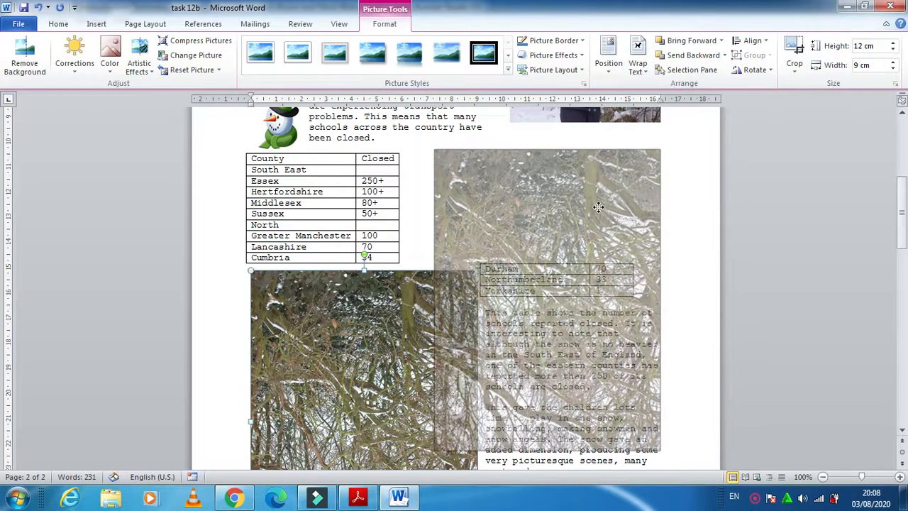
left_click_drag(363, 369, 546, 369)
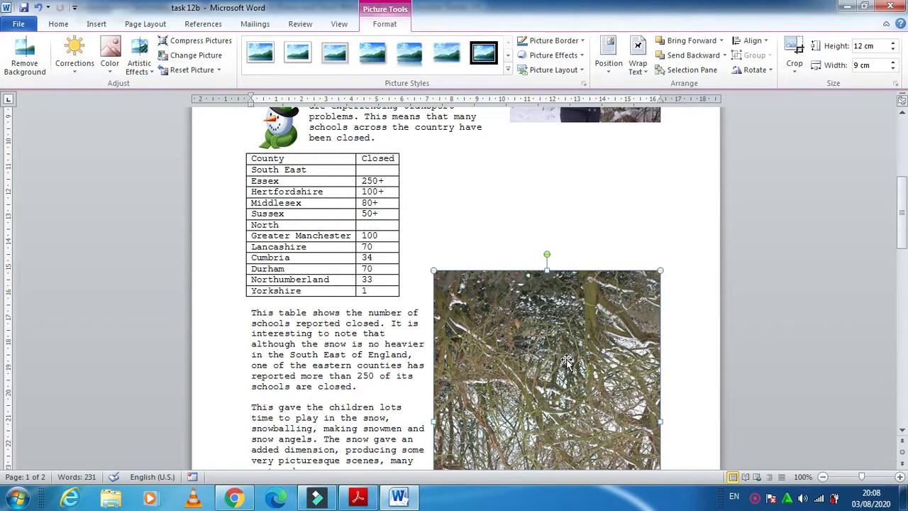
mouse_move(598, 372)
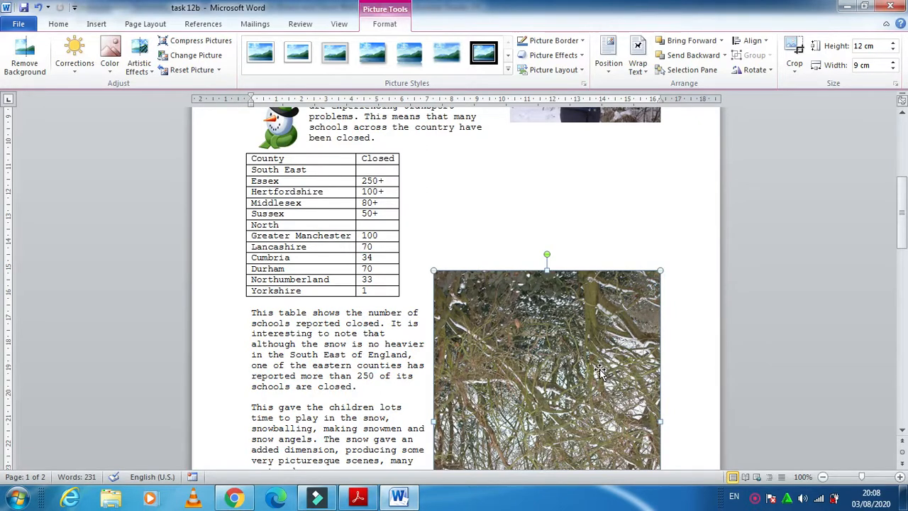
key("Delete")
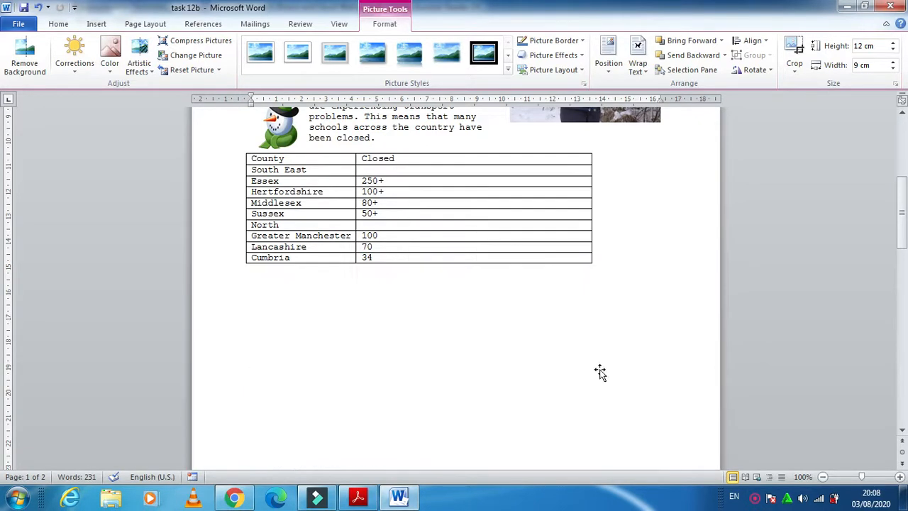
scroll("up", 3)
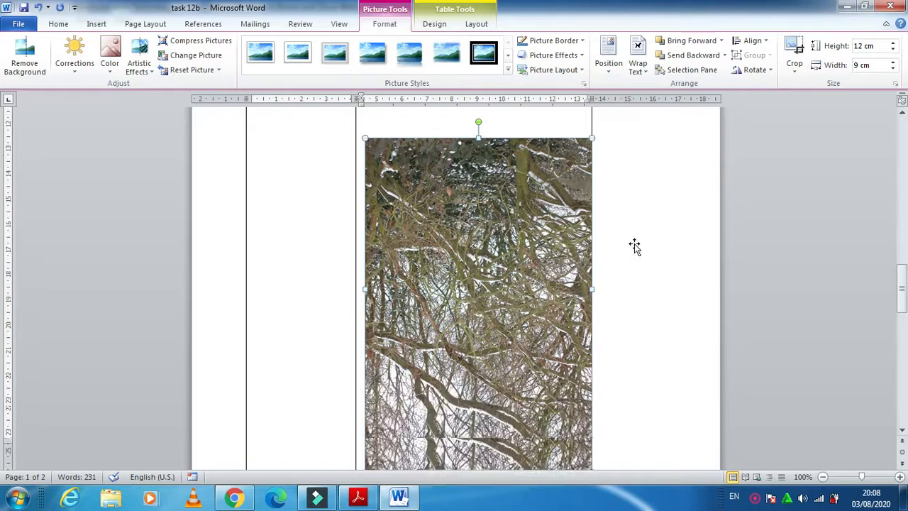
Set the photo to float In Front of Text and drag it to the right of the table.
left_click(637, 54)
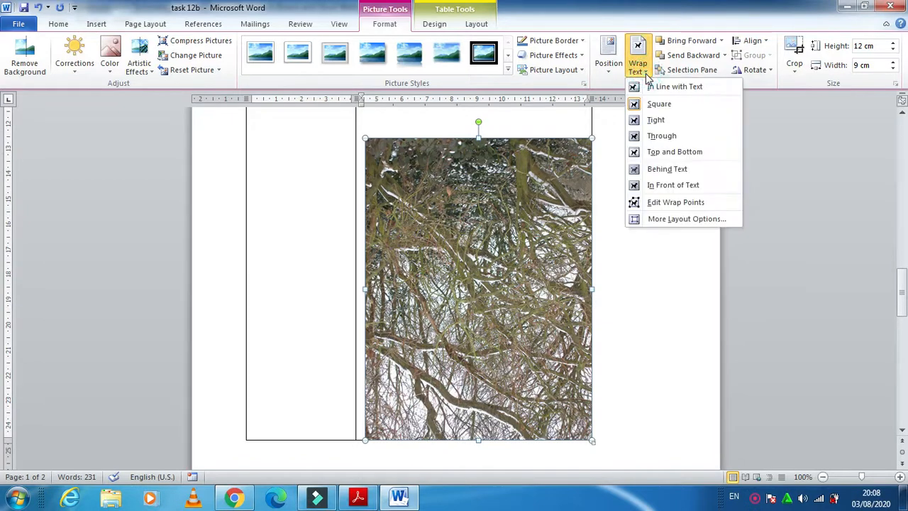
mouse_move(673, 184)
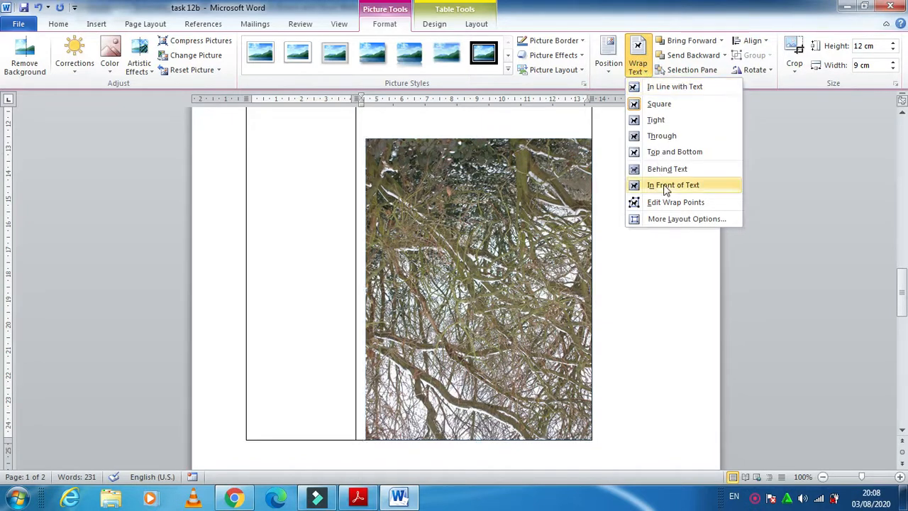
left_click(672, 184)
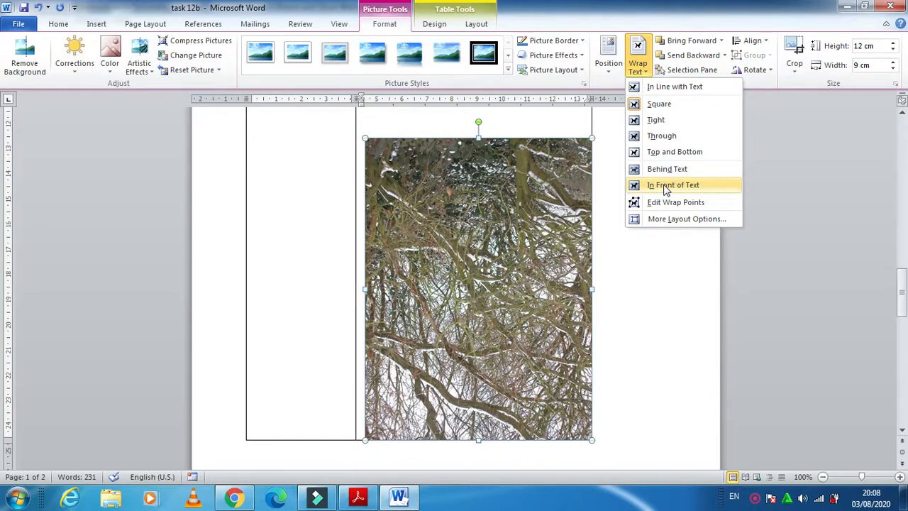
left_click(672, 185)
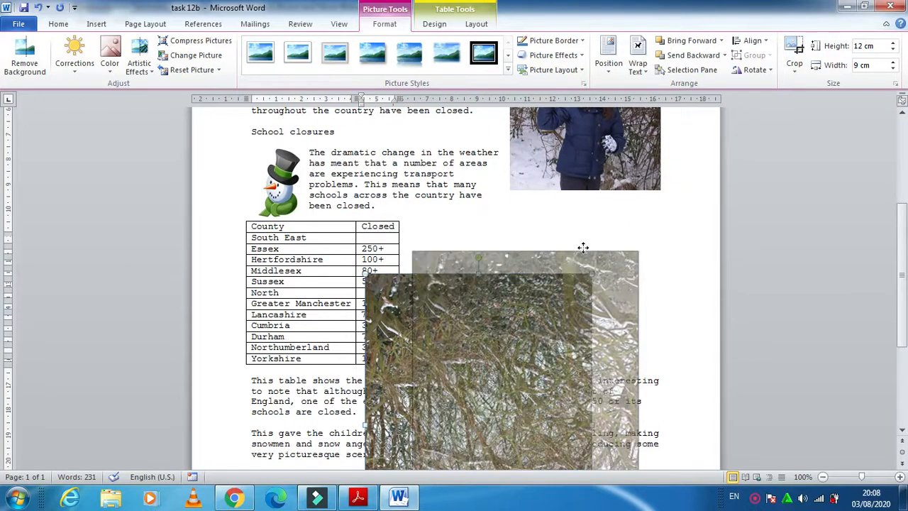
left_click_drag(496, 354, 546, 291)
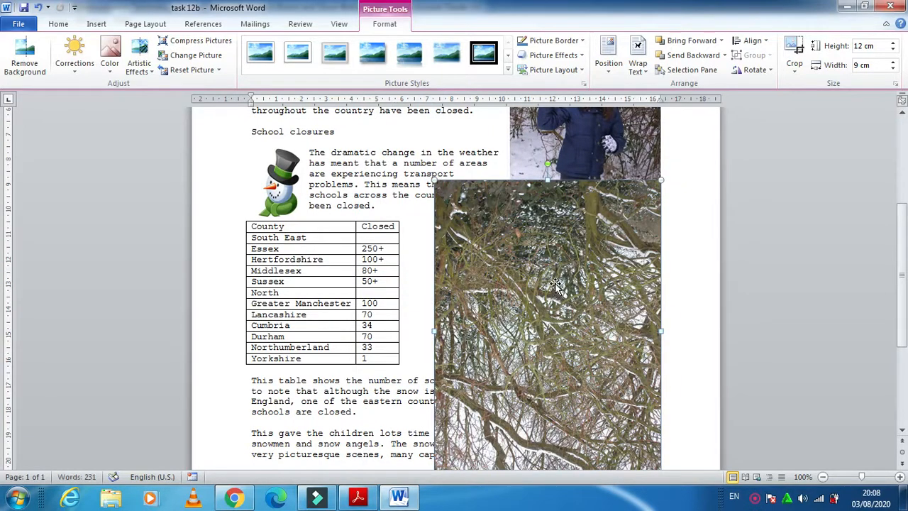
mouse_move(631, 113)
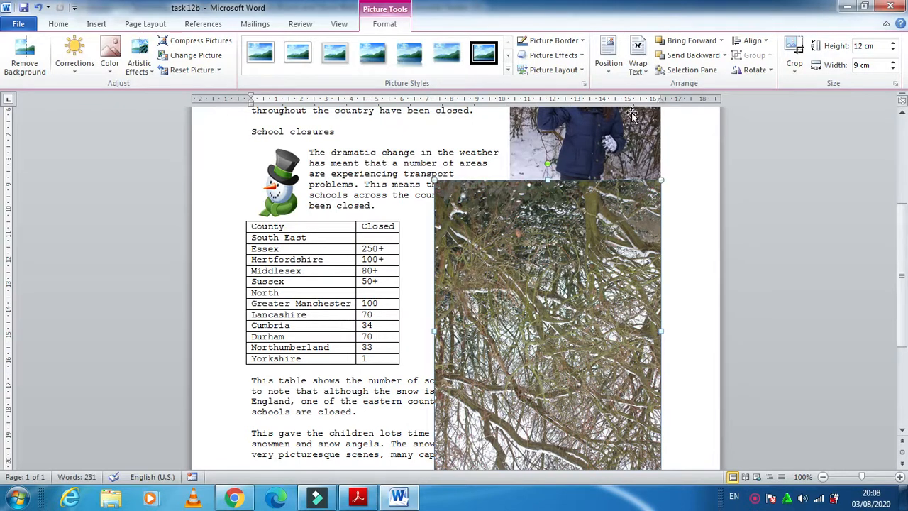
left_click(607, 54)
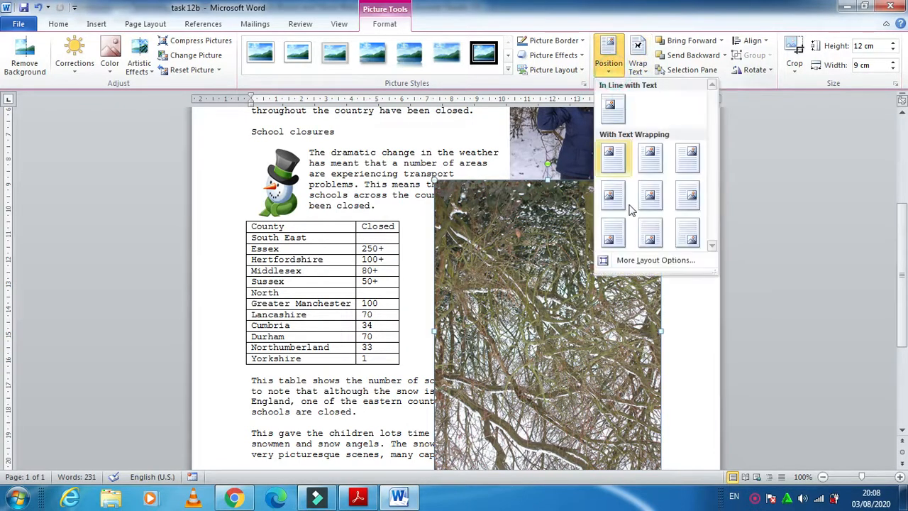
In the Layout dialog, set horizontal alignment Right relative to Margin.
left_click(656, 260)
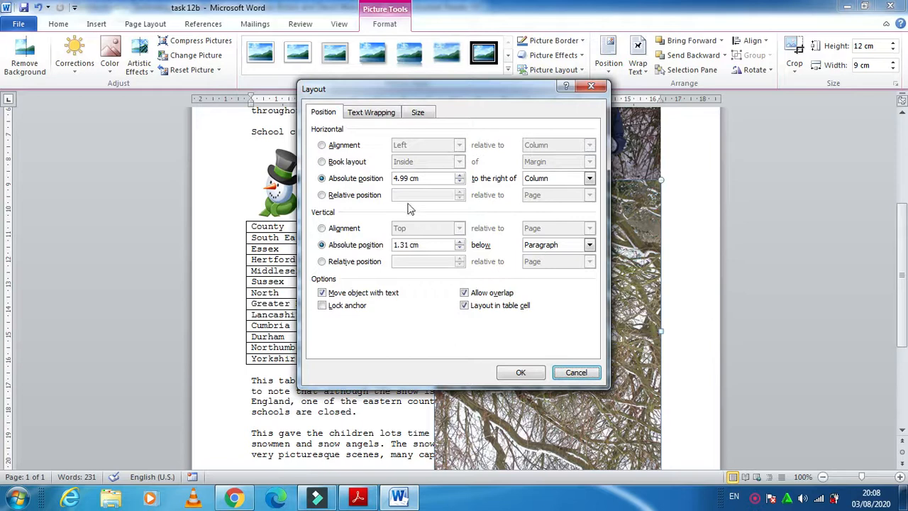
left_click(322, 145)
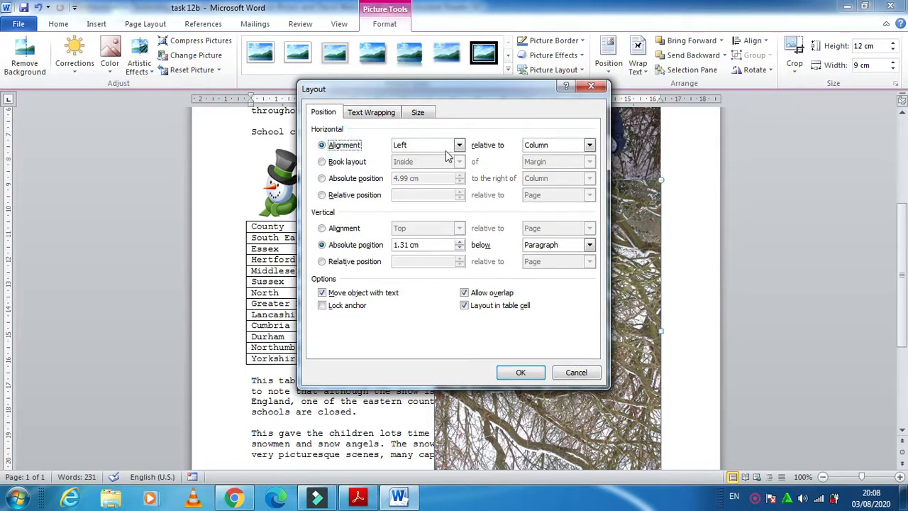
left_click(588, 144)
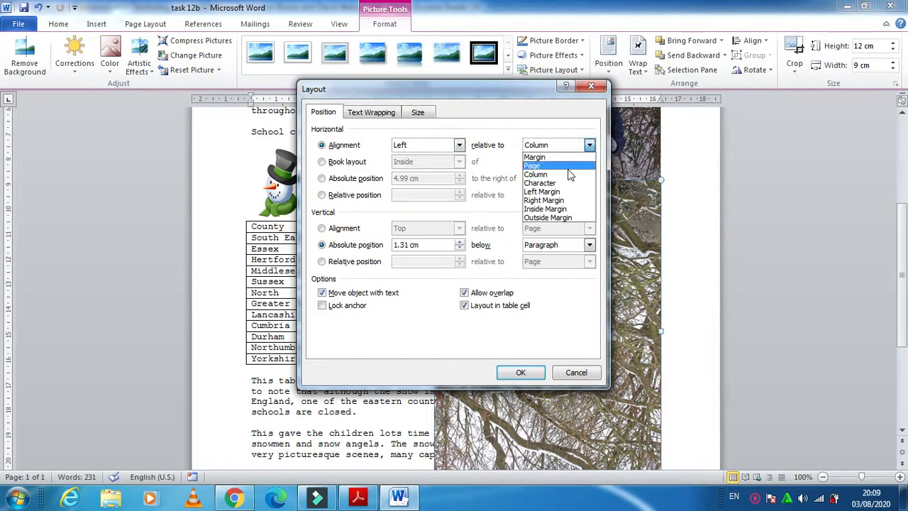
mouse_move(556, 156)
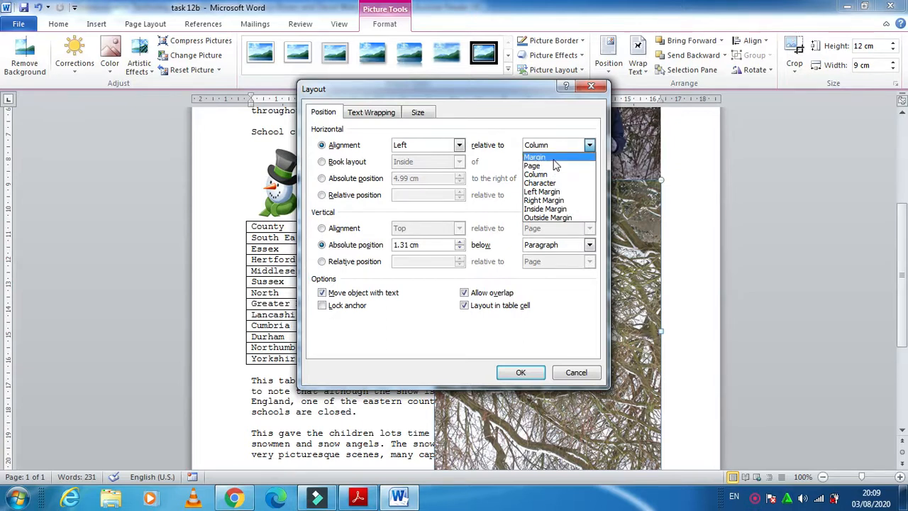
left_click(460, 145)
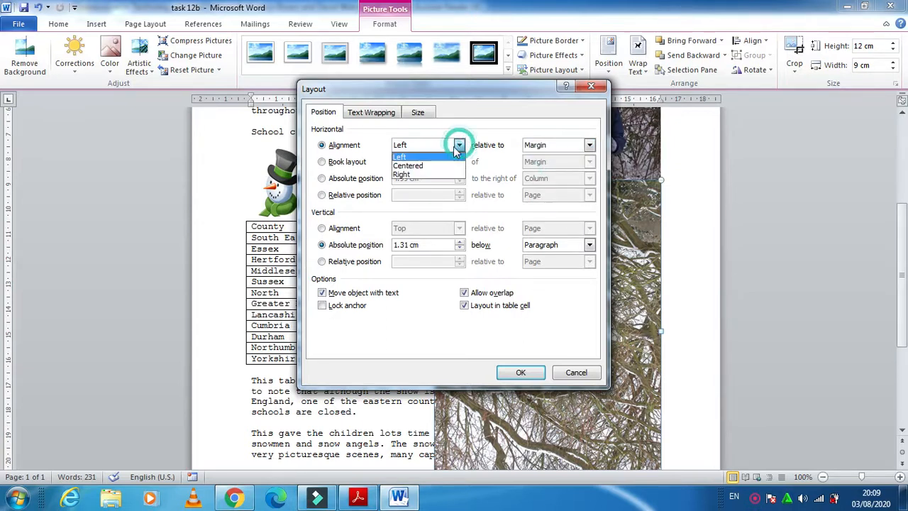
left_click(401, 175)
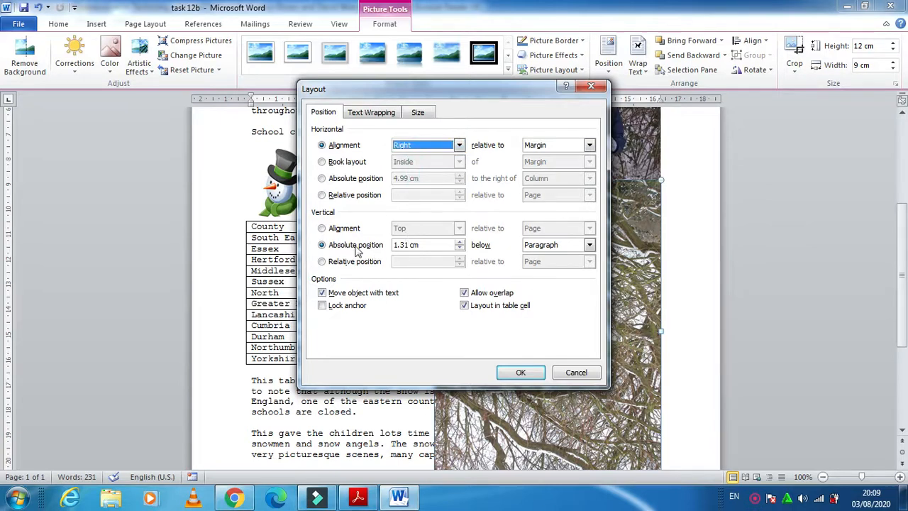
Set vertical alignment Top relative to Line and apply the position settings.
left_click(322, 227)
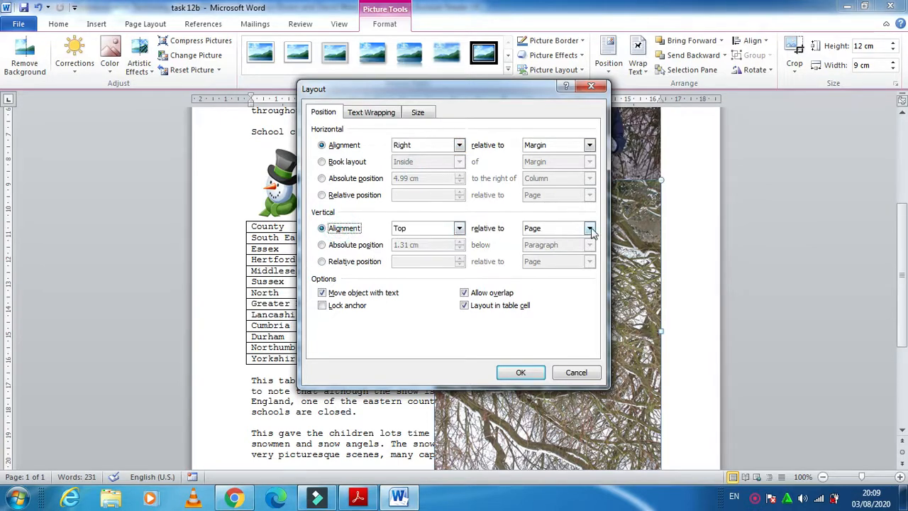
left_click(590, 227)
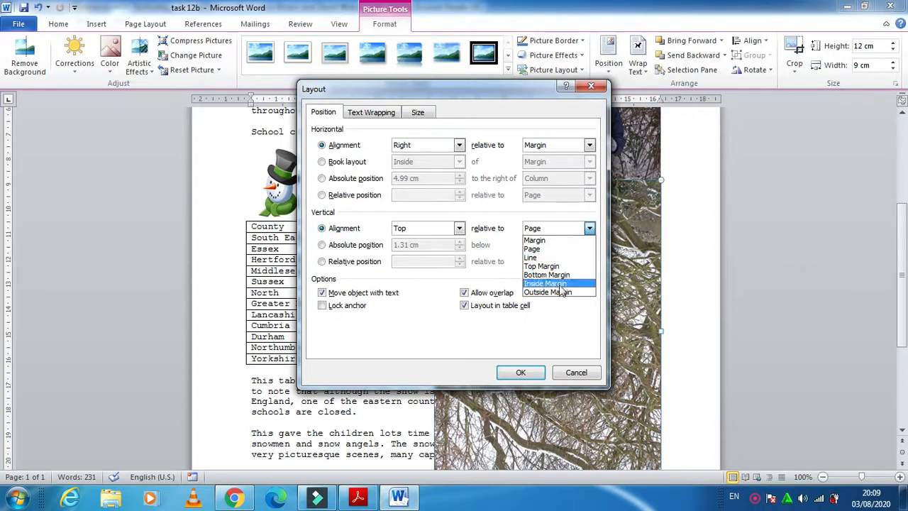
mouse_move(530, 257)
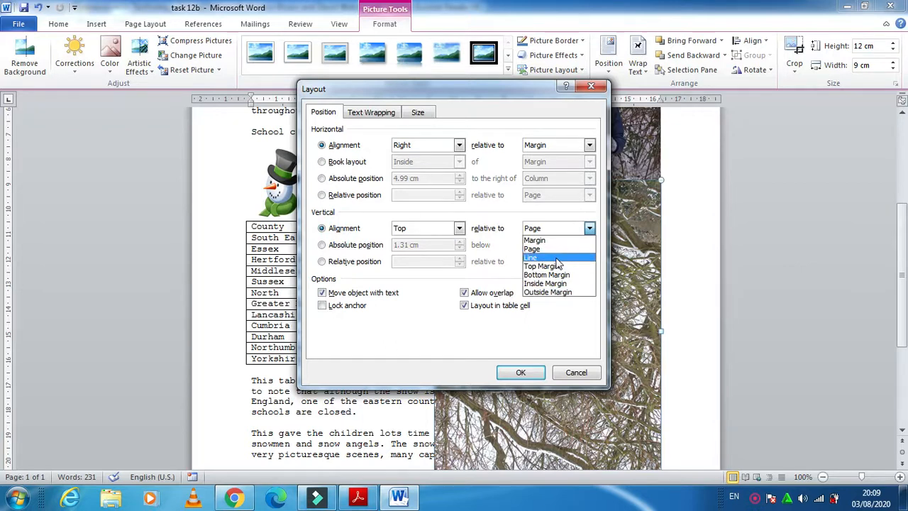
left_click(531, 257)
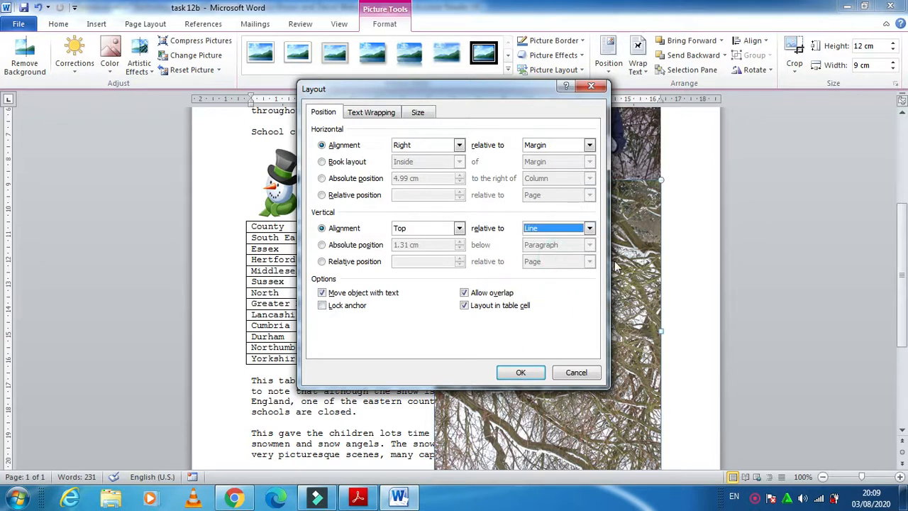
left_click(521, 372)
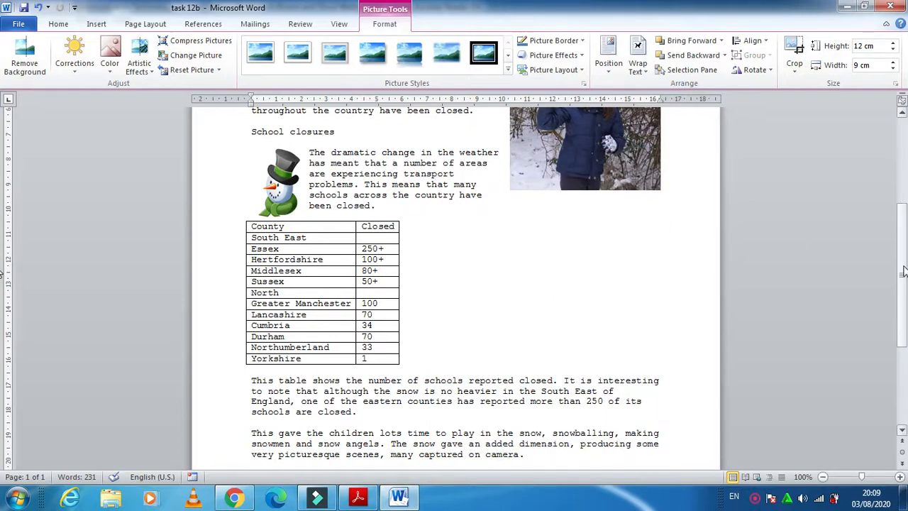
scroll("down", 3)
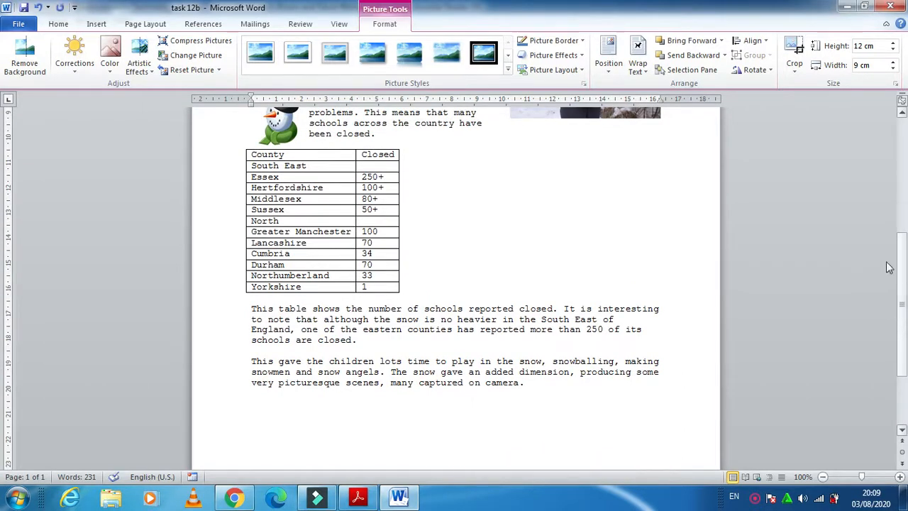
scroll("up", 3)
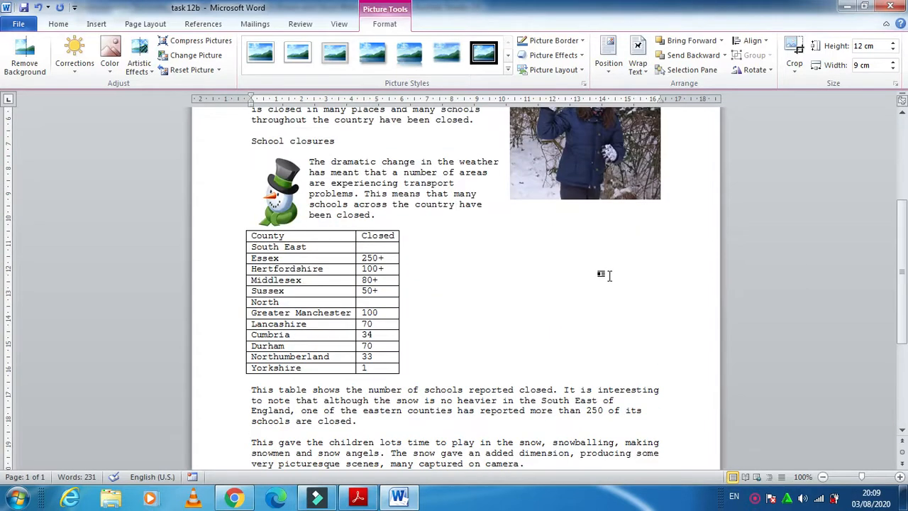
scroll("down", 3)
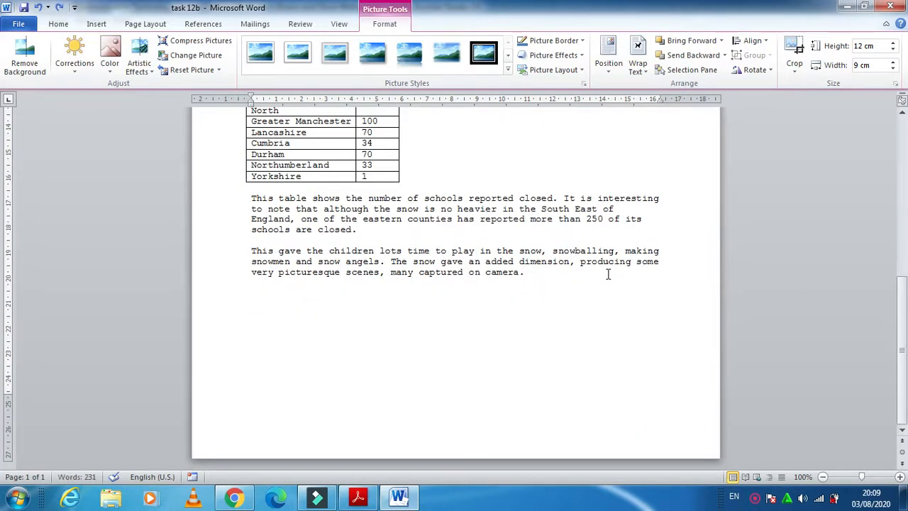
mouse_move(618, 308)
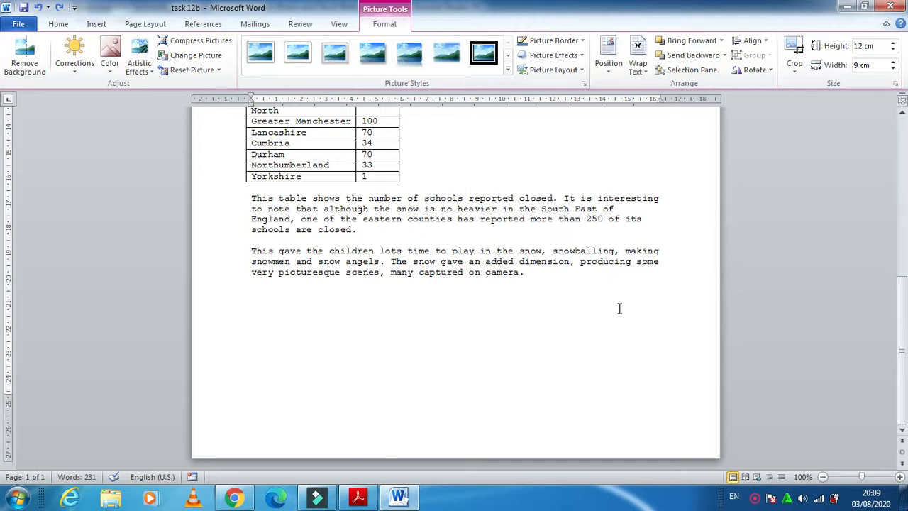
scroll("up", 3)
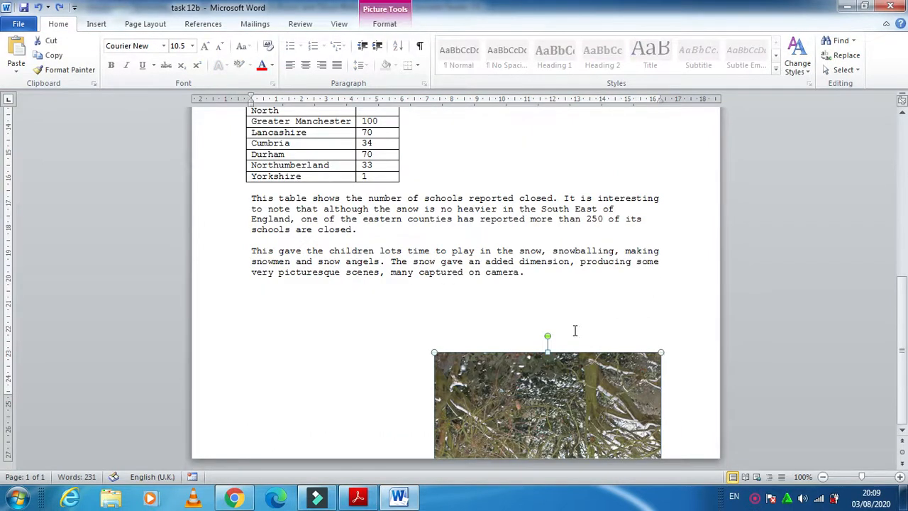
Scroll to check the trees photo sits right of the table against the right margin.
scroll("up", 3)
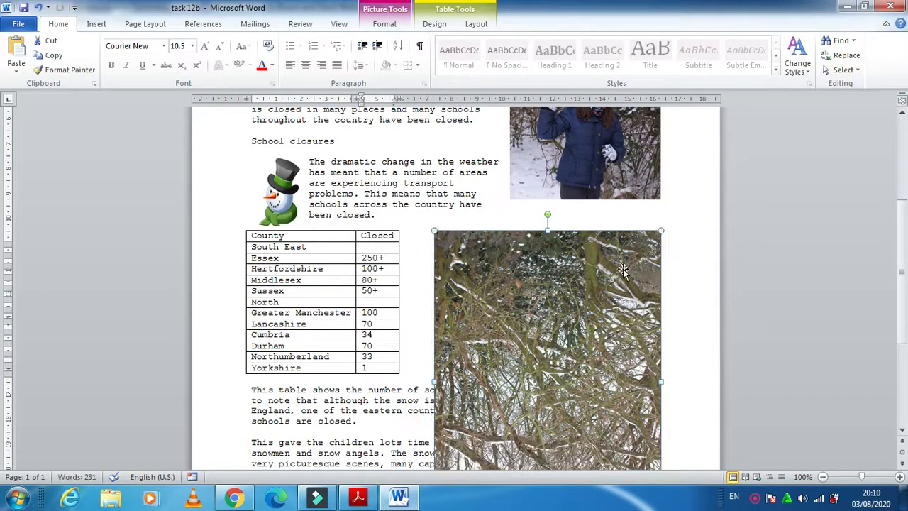
scroll("down", 3)
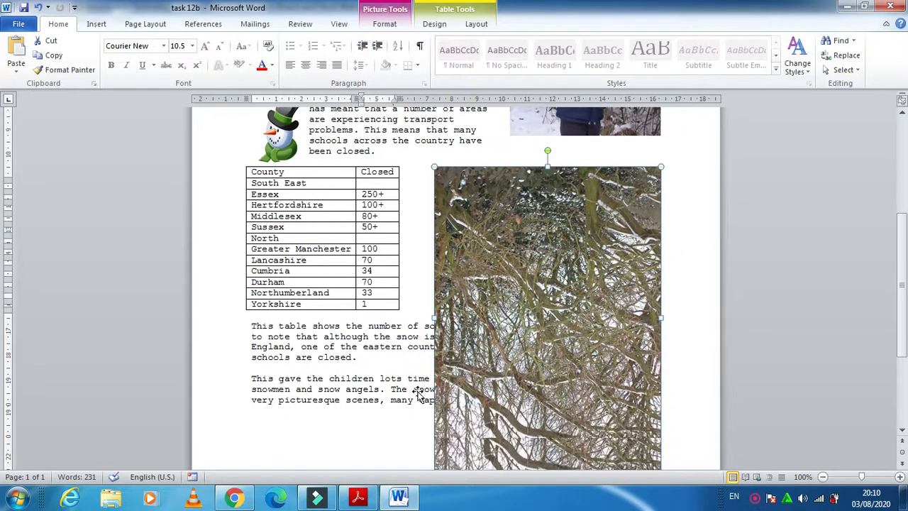
scroll("down", 3)
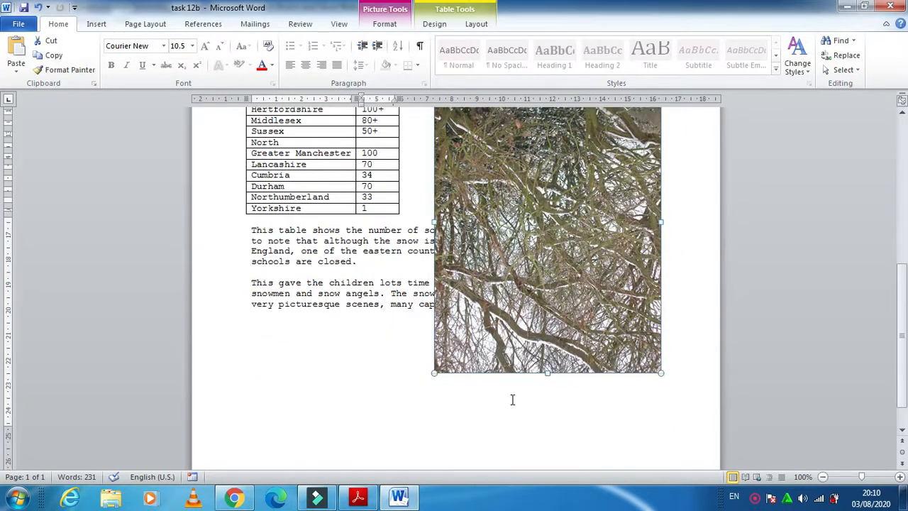
scroll("up", 3)
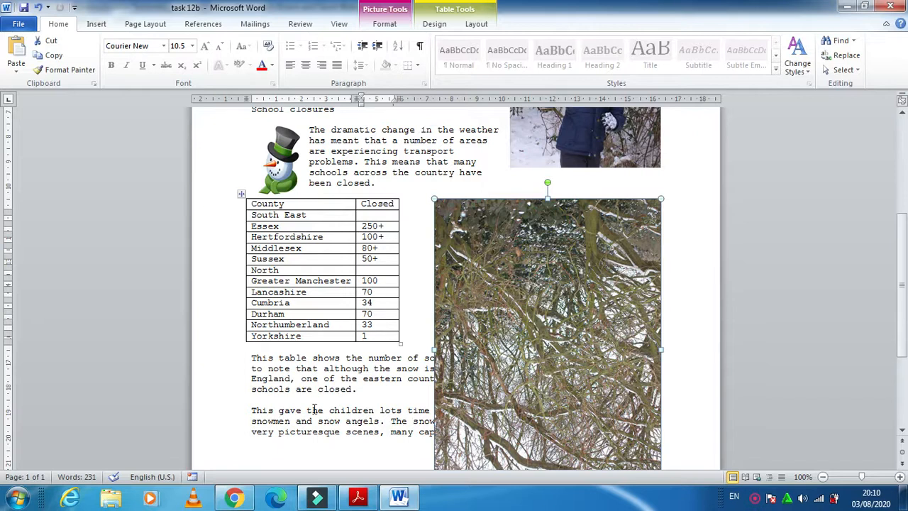
mouse_move(414, 216)
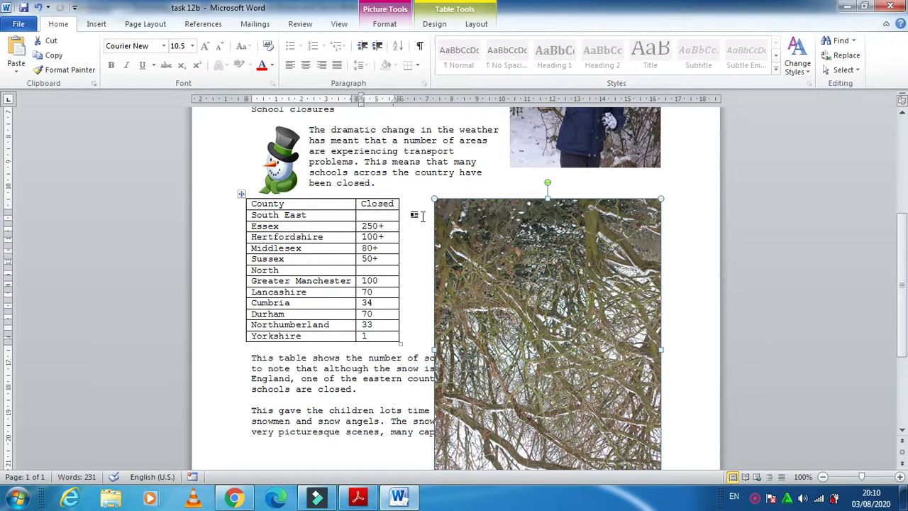
scroll("down", 3)
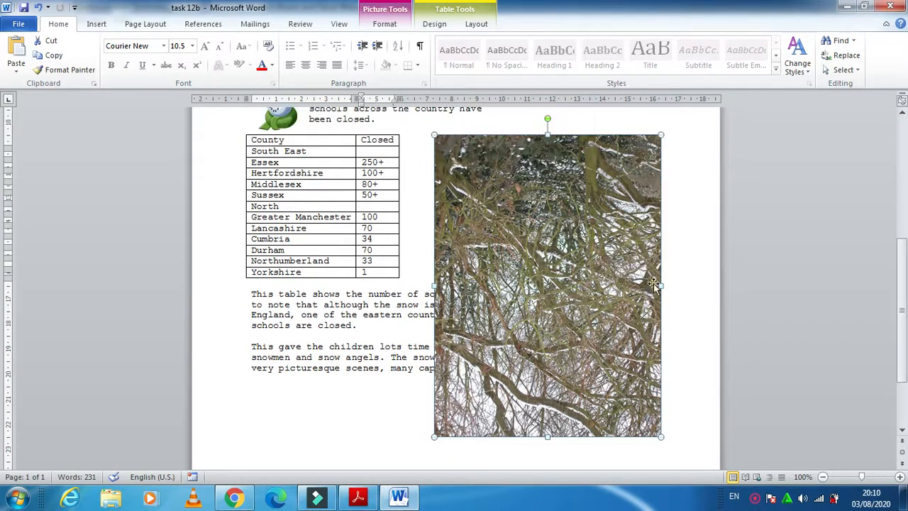
mouse_move(659, 287)
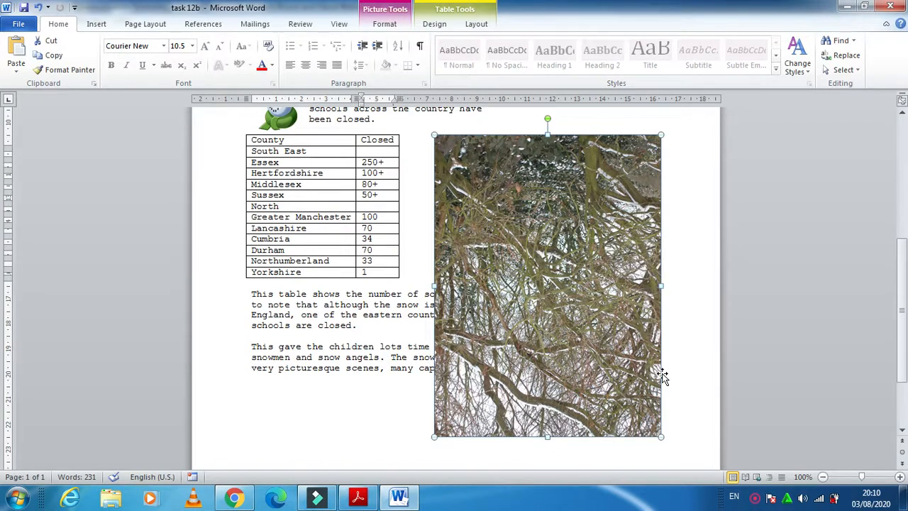
mouse_move(582, 284)
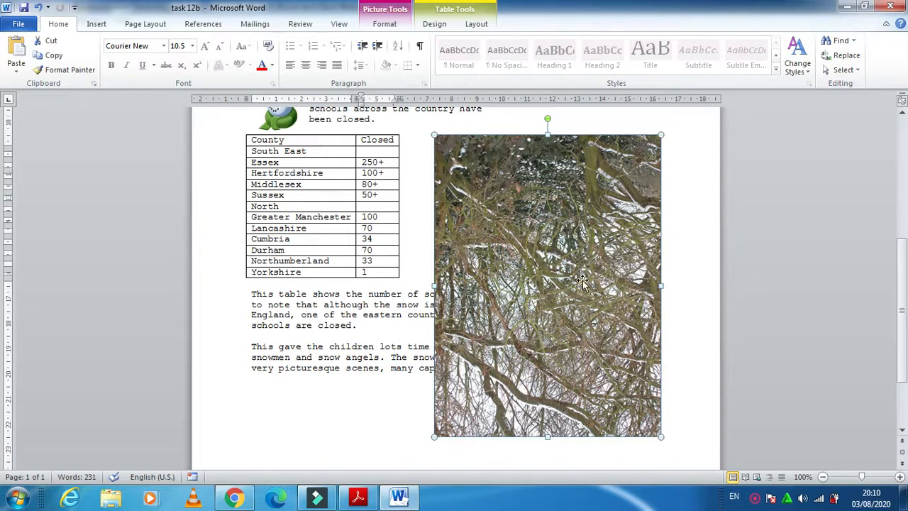